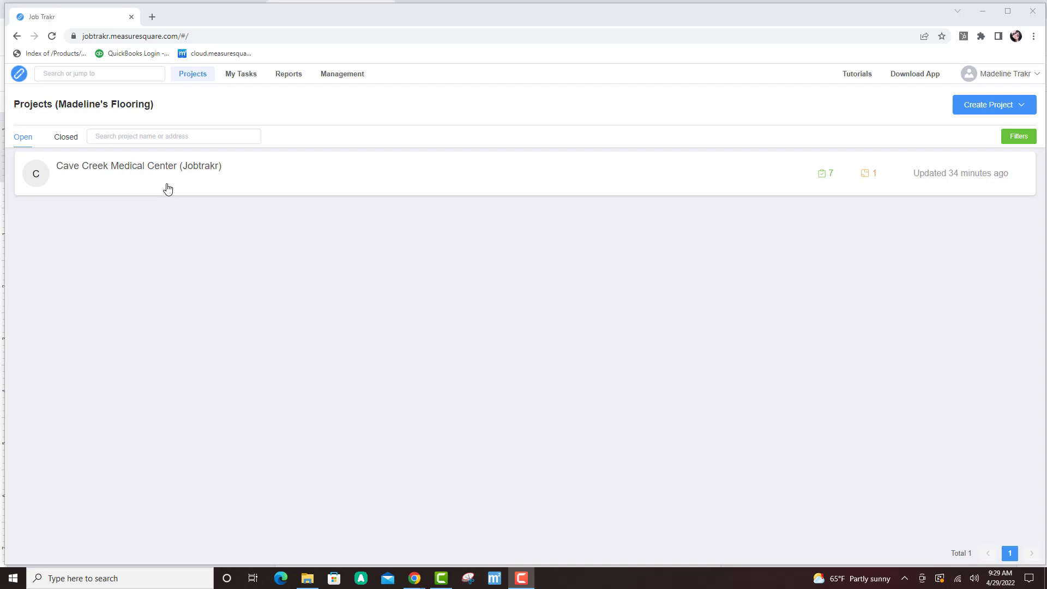
Open the Cave Creek Medical Center project's Products list showing Main Broadloom.
left_click(138, 166)
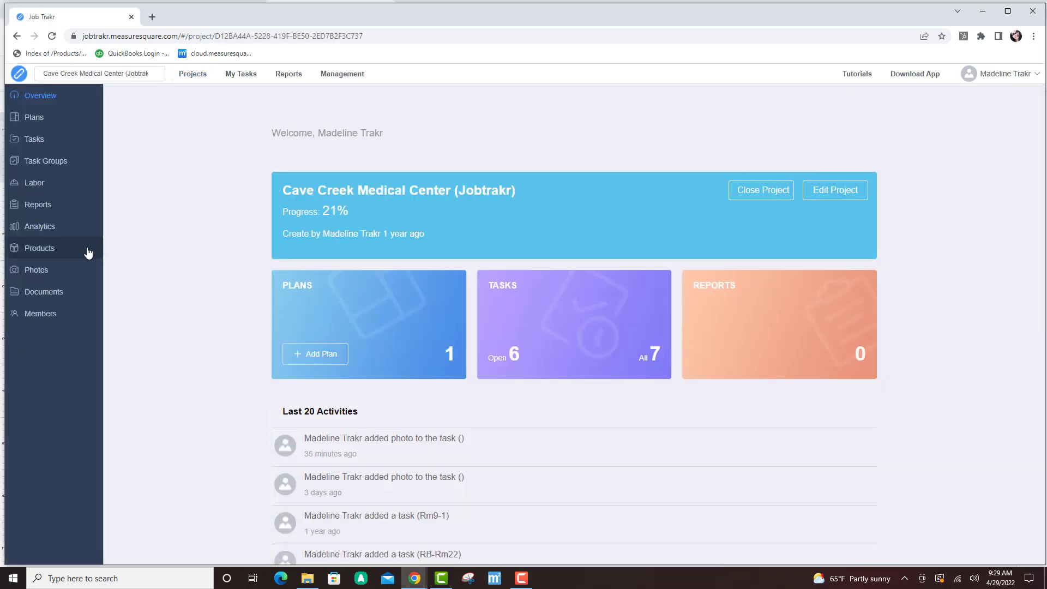
left_click(38, 248)
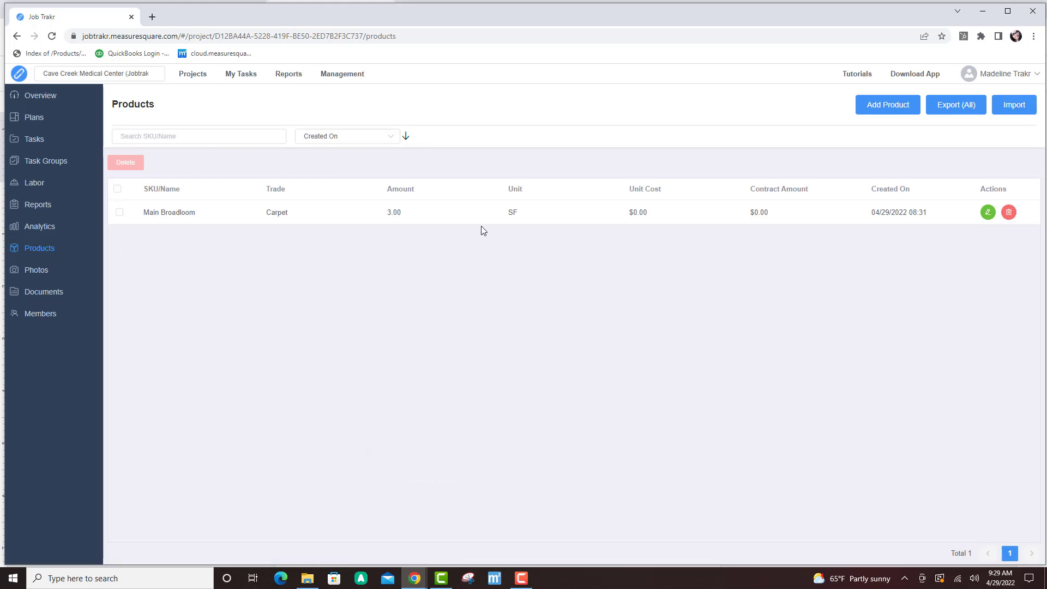
Add carpet product 'CPT 2' with amount 2 SF and save it.
left_click(887, 105)
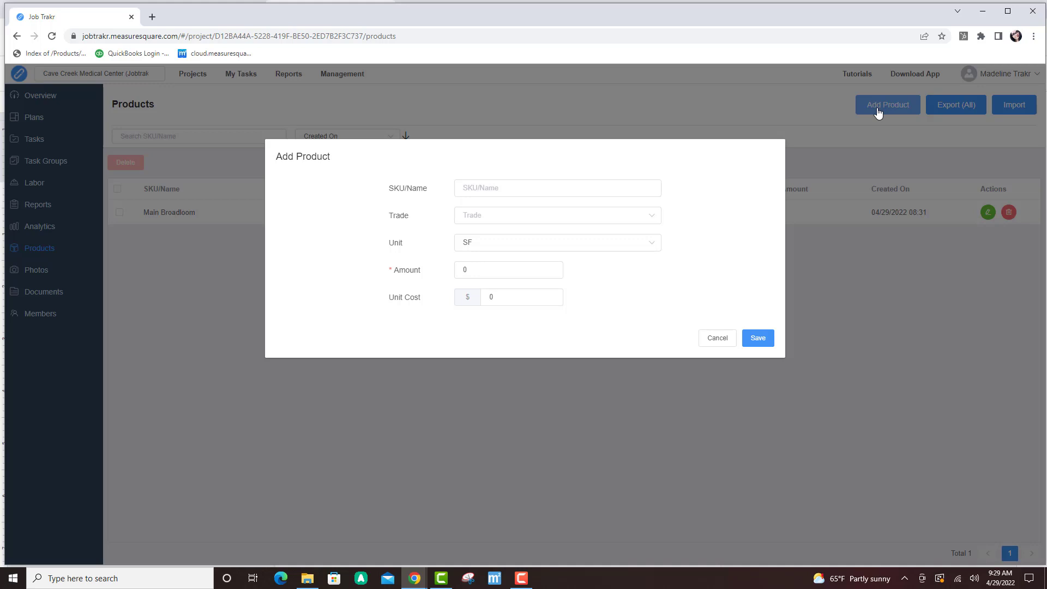
mouse_move(633, 175)
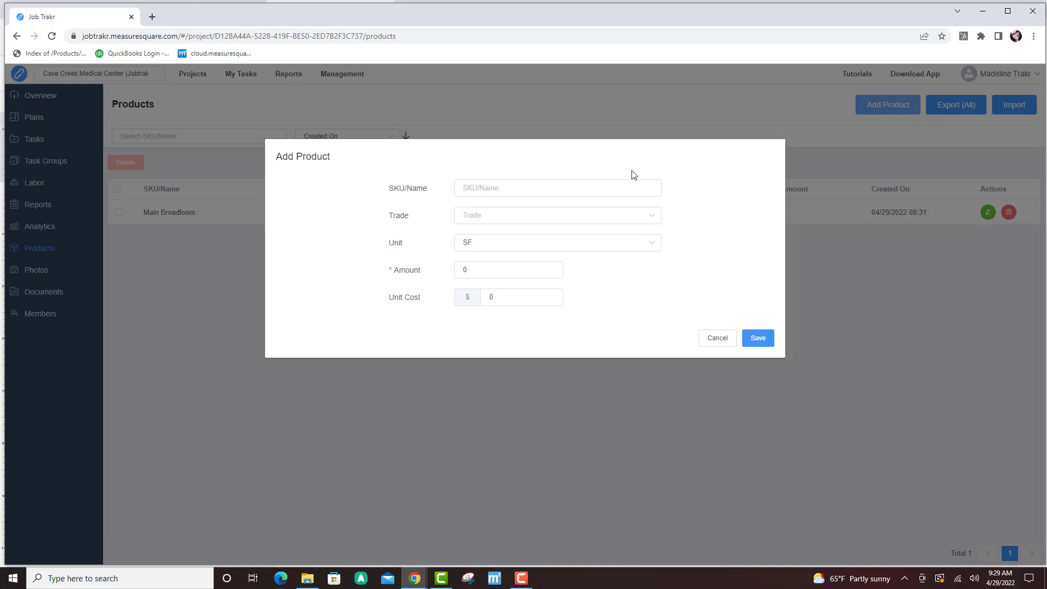
left_click(557, 187)
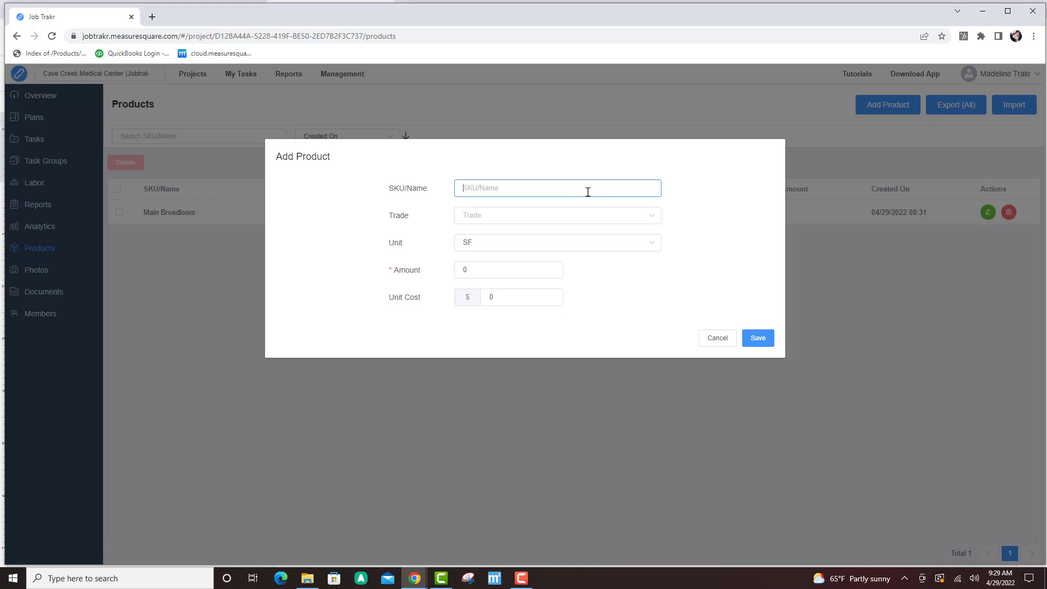
type("CPT 2")
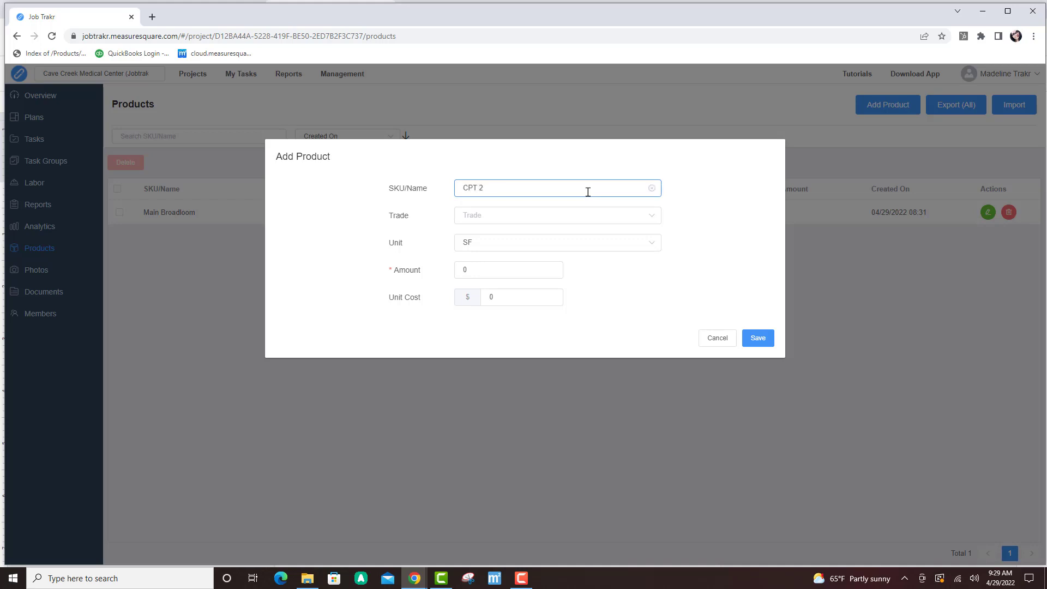
left_click(556, 214)
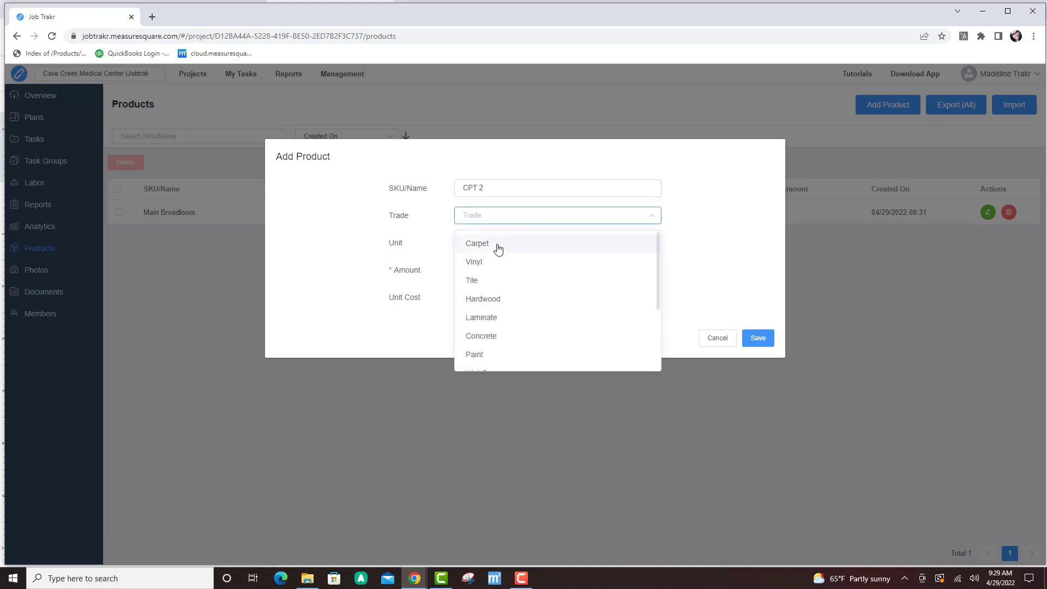
left_click(476, 243)
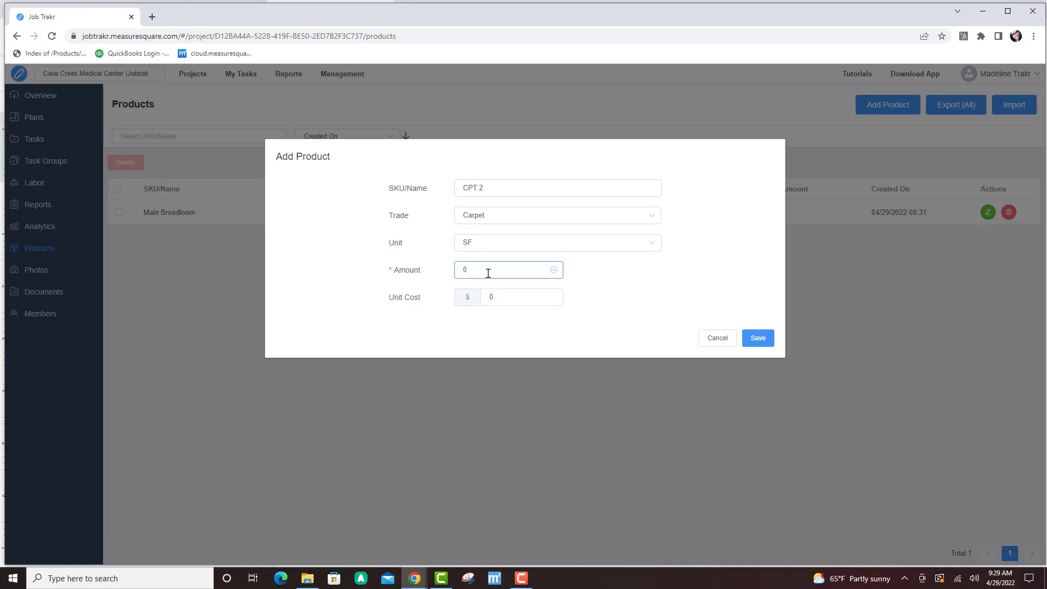
type("2")
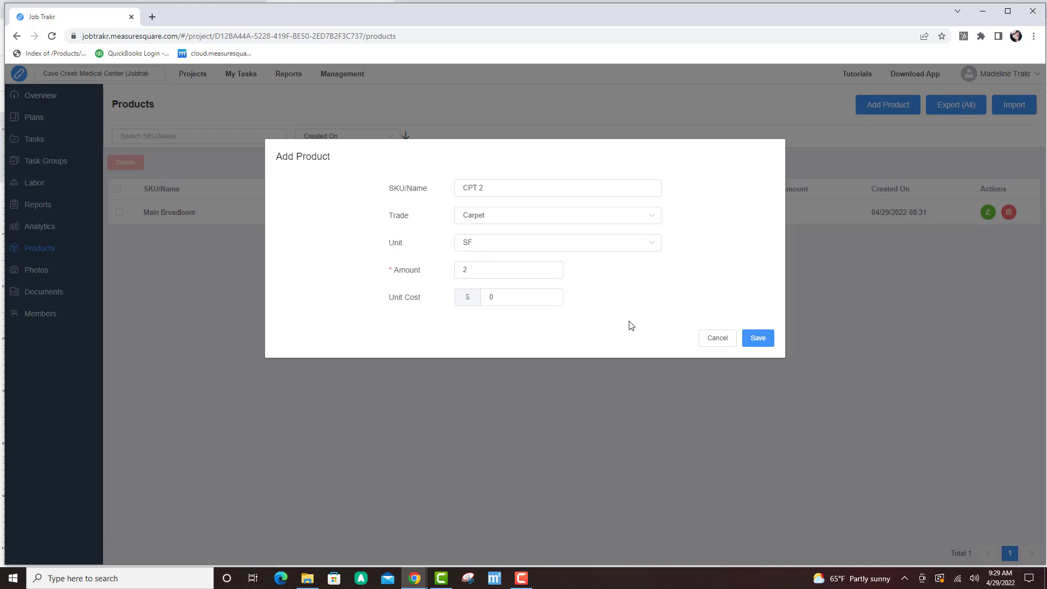
left_click(757, 337)
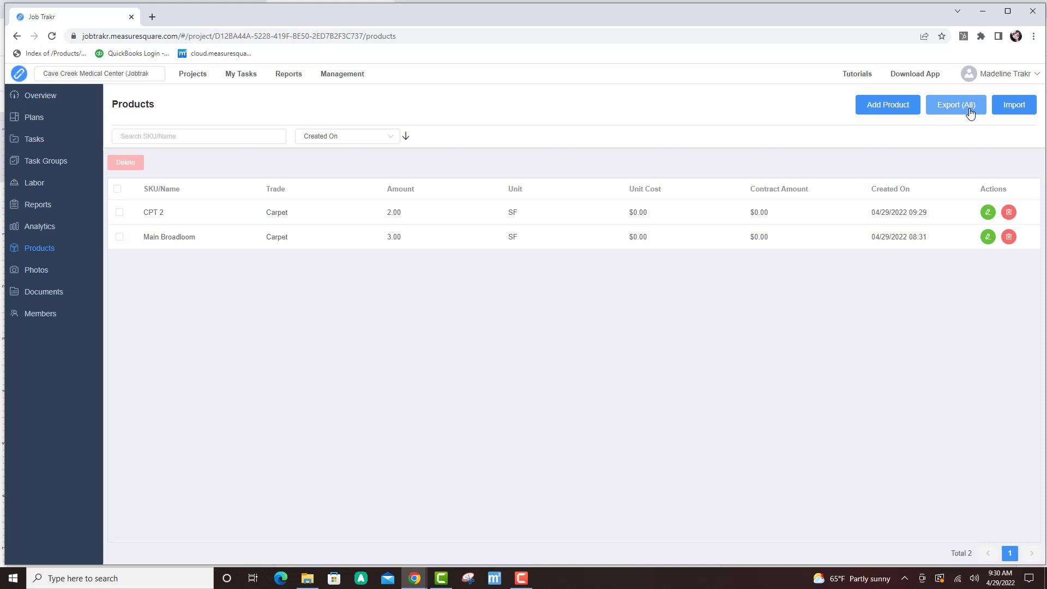
mouse_move(997, 118)
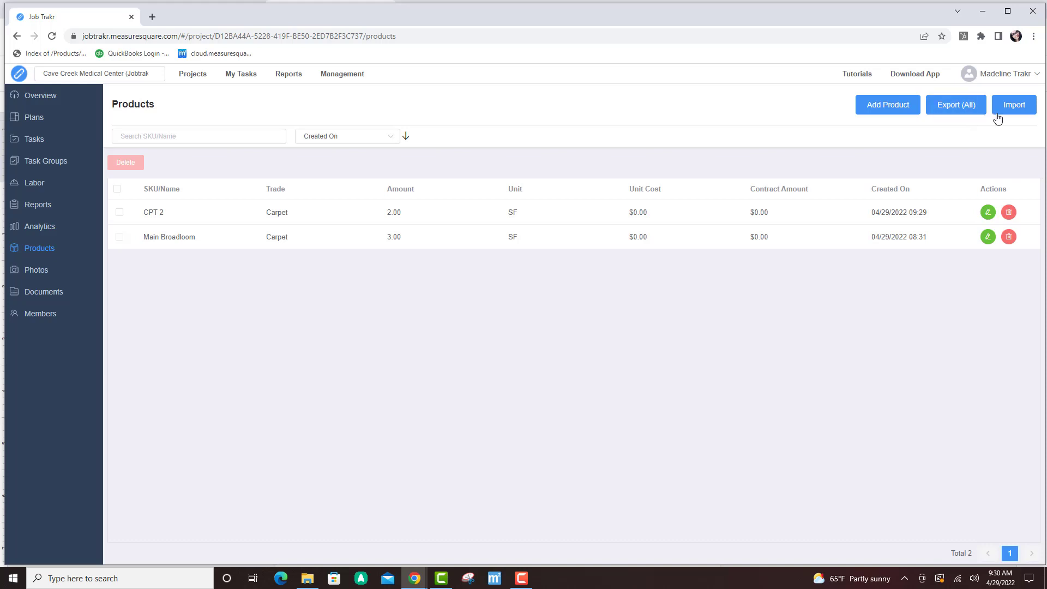
Switch to the empty Products page of Test Project for Surge1 Integration B.
left_click(1014, 105)
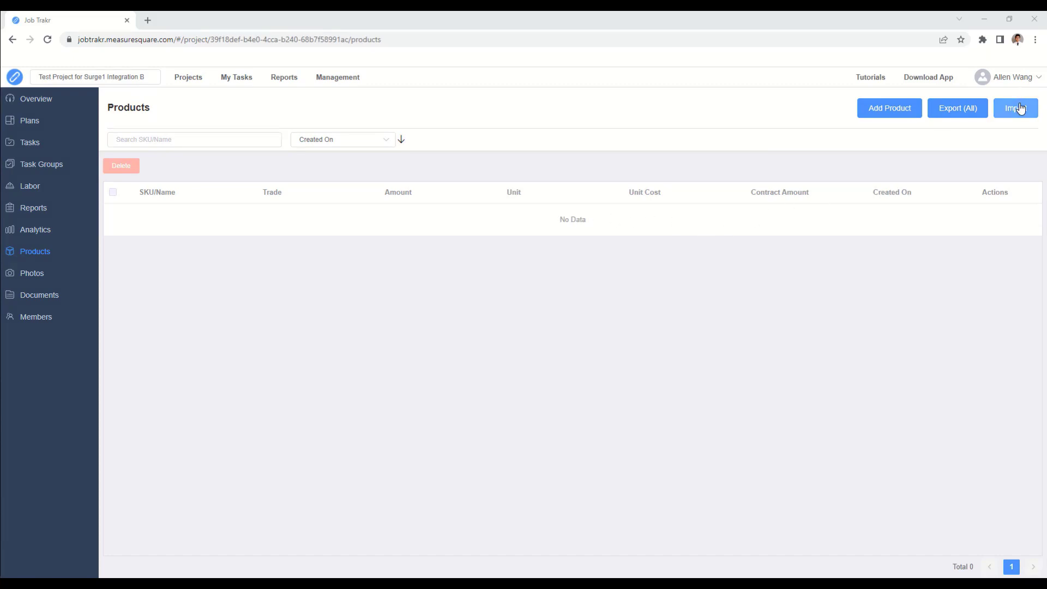
Download the product import Excel template and open it.
left_click(1015, 107)
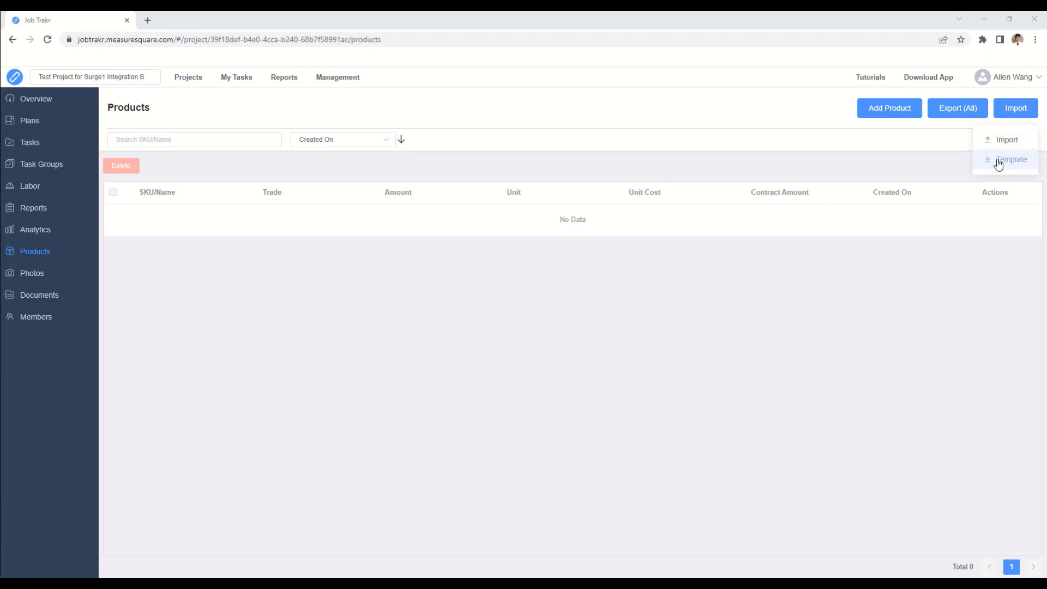
left_click(1010, 159)
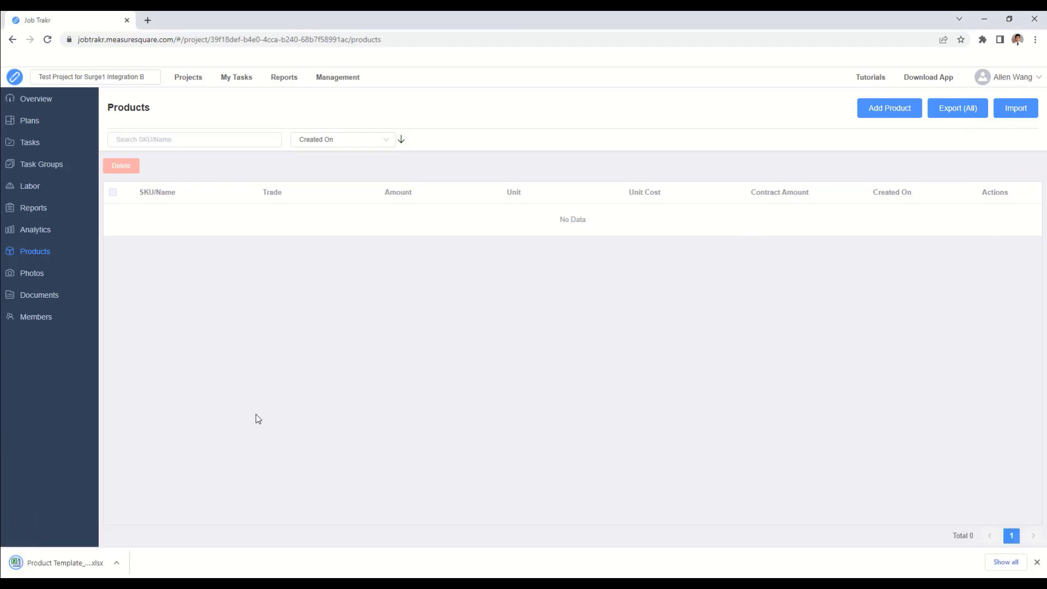
left_click(65, 562)
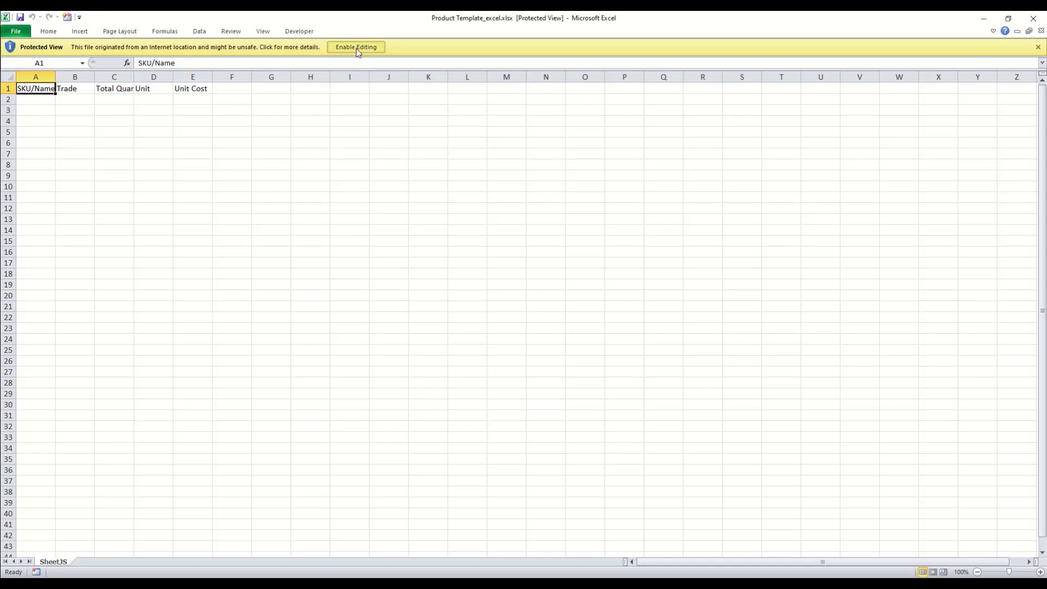
Enable editing and enter carpet products CPT1 (250 SF) and CPT2 (80 SF) with unit costs.
left_click(356, 47)
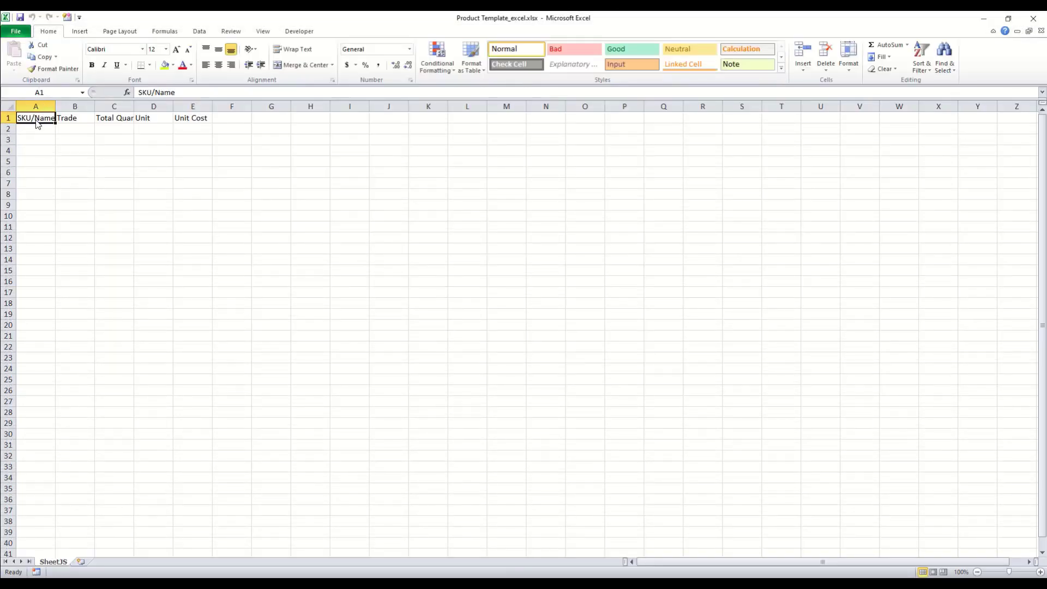
type("CPT1")
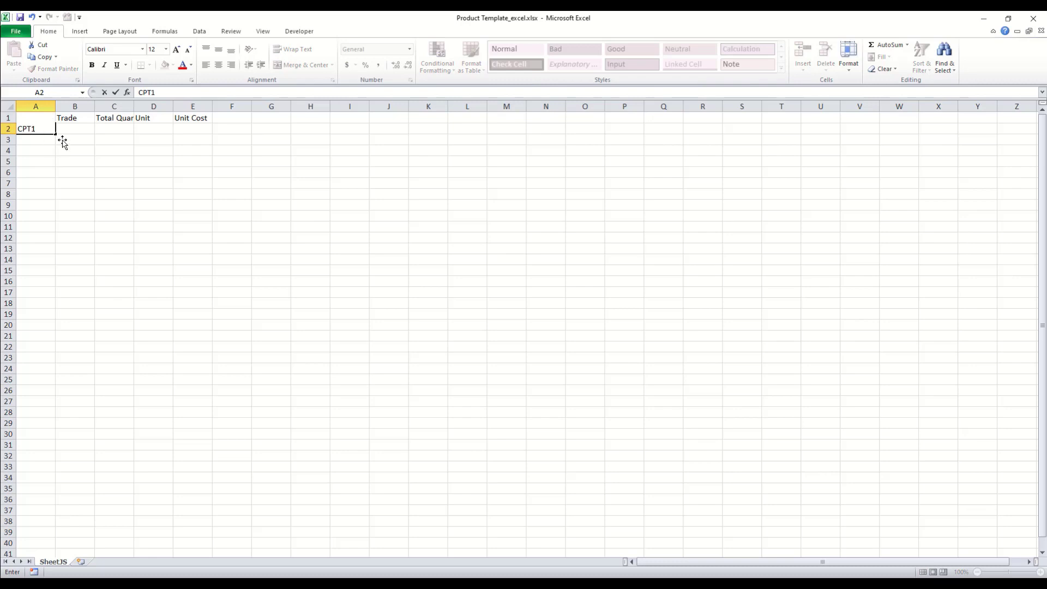
type("250")
left_click(74, 129)
type("Carpet")
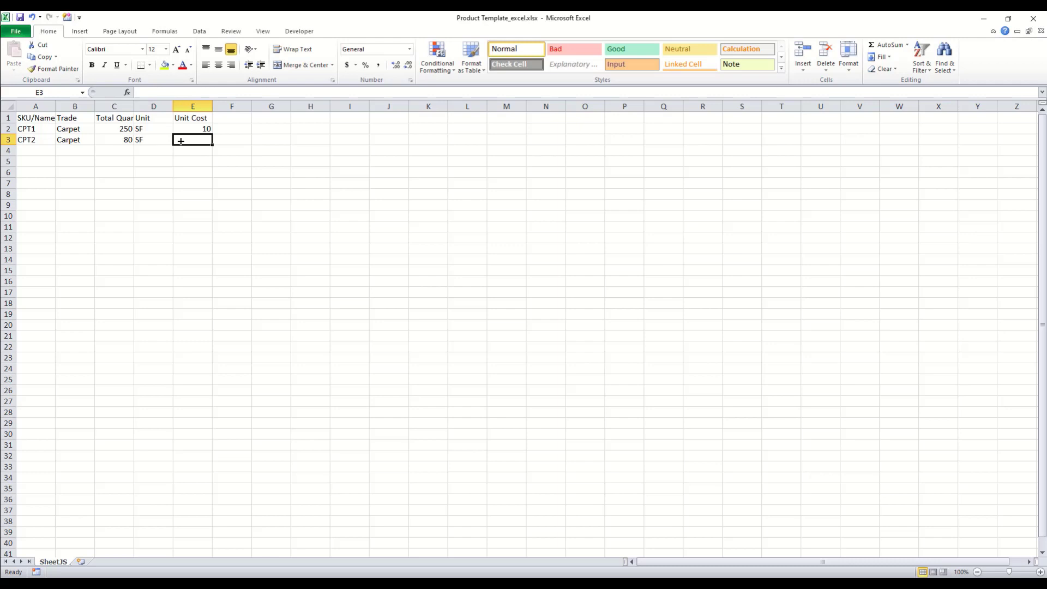
type("12")
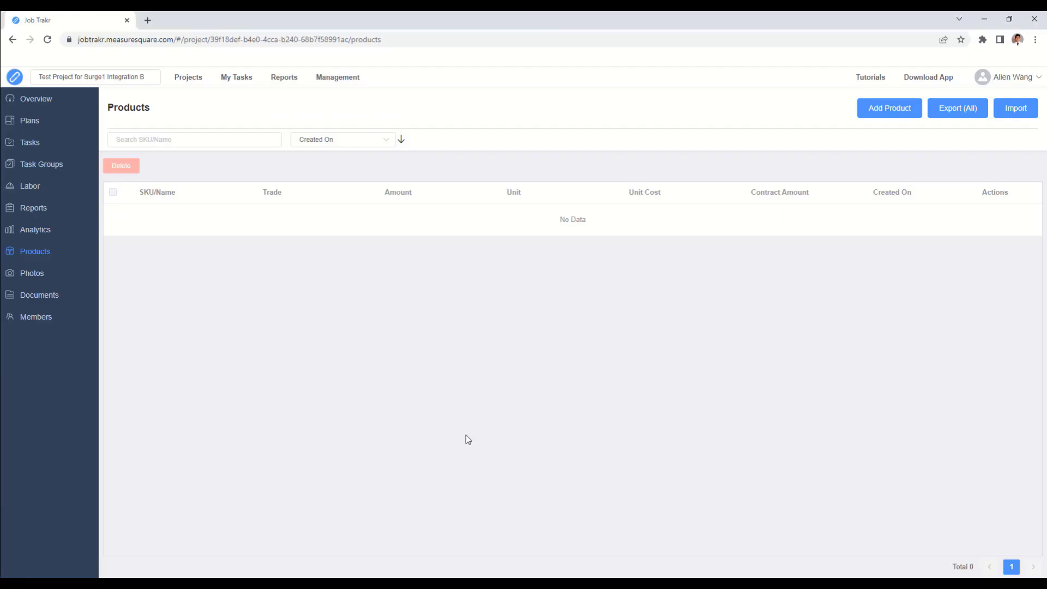
mouse_move(748, 280)
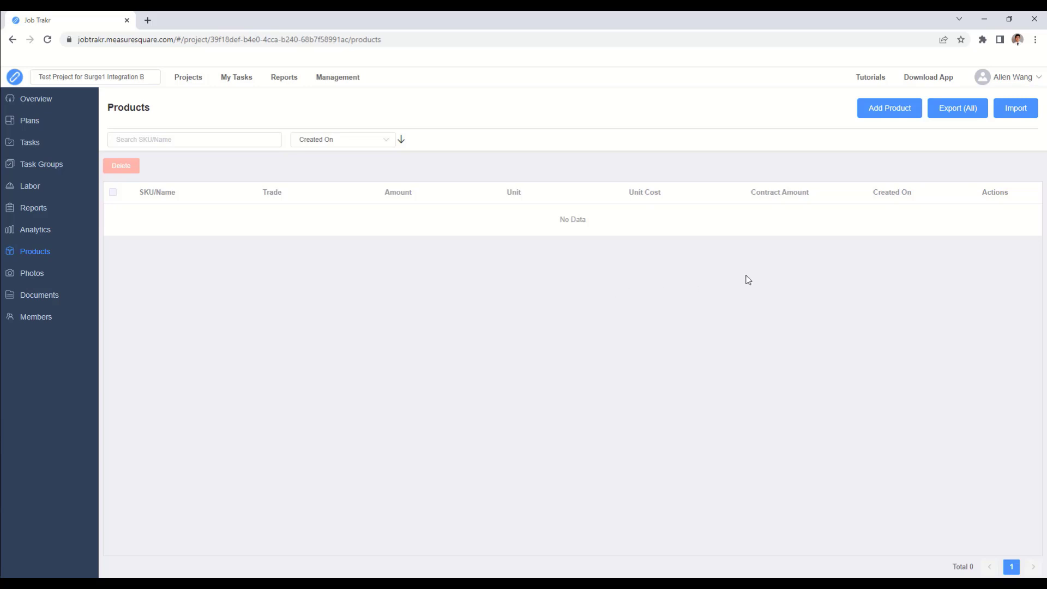
Import Product Template_excel.xlsx, adding CPT 1 and CPT 2 to the products list.
left_click(1014, 108)
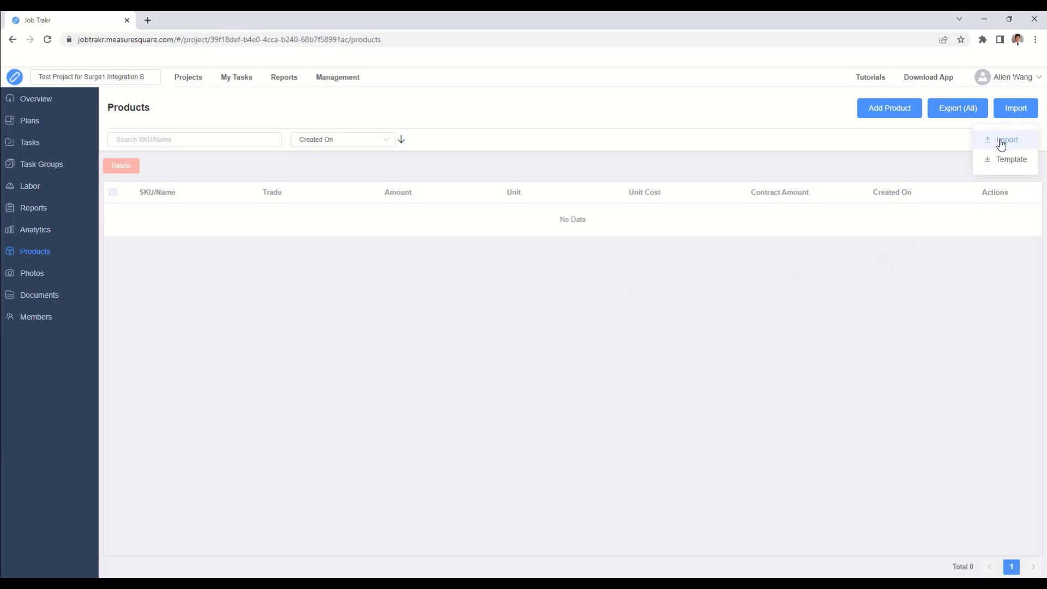
left_click(1007, 140)
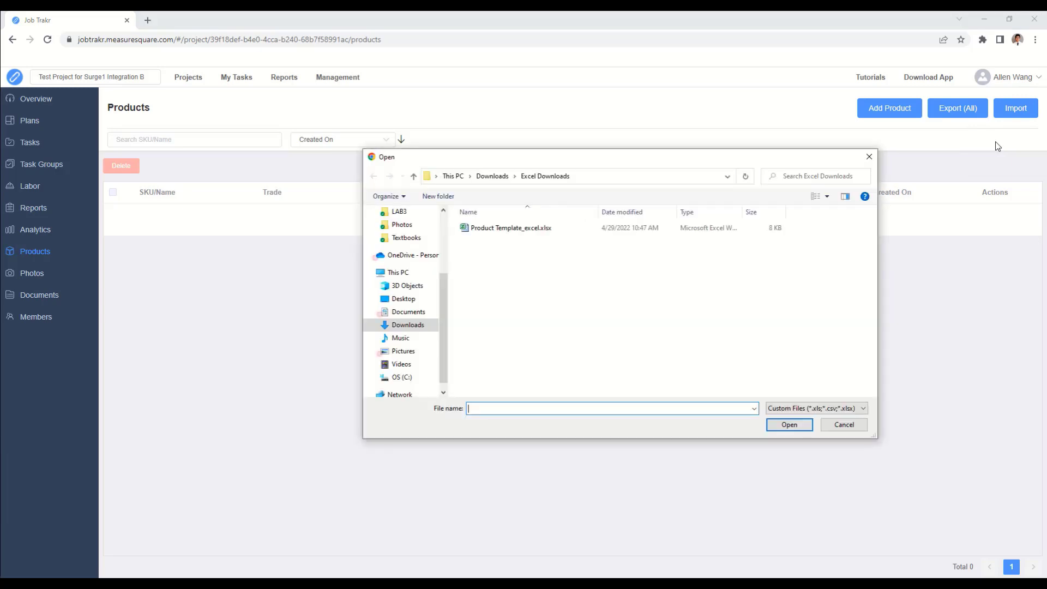
left_click(843, 425)
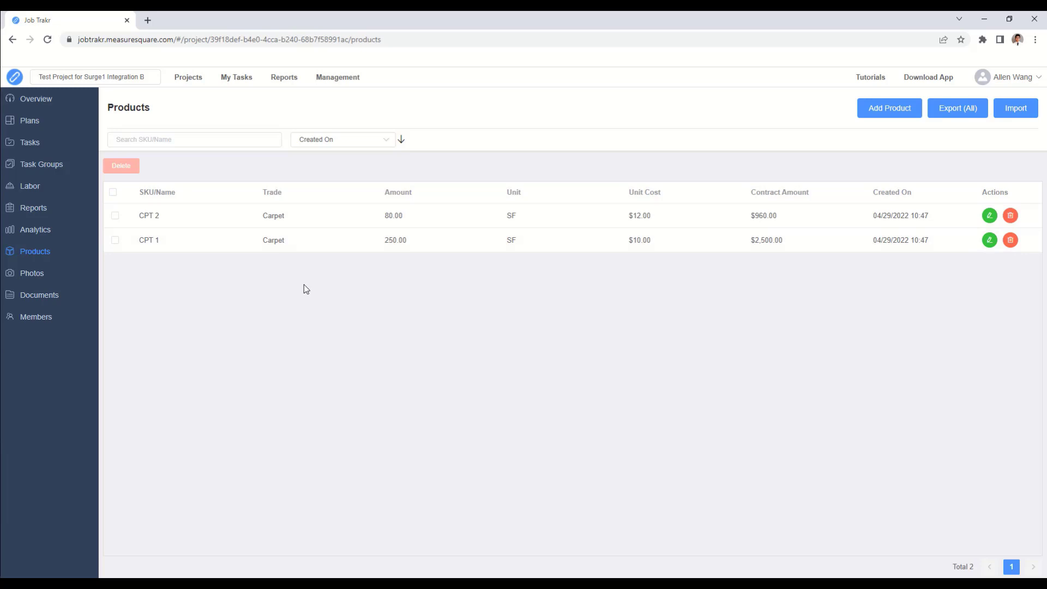
mouse_move(266, 285)
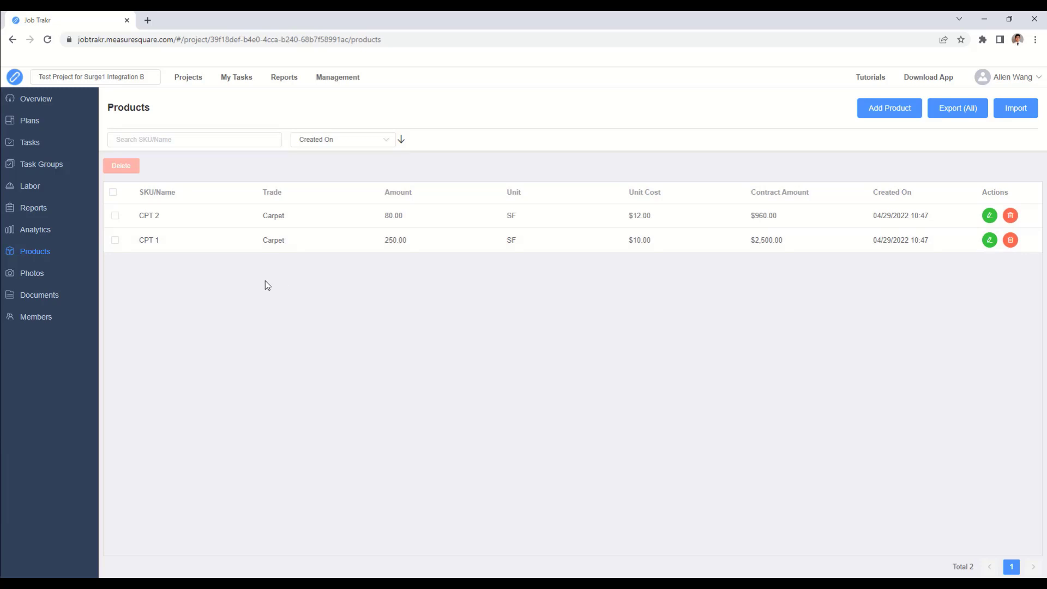